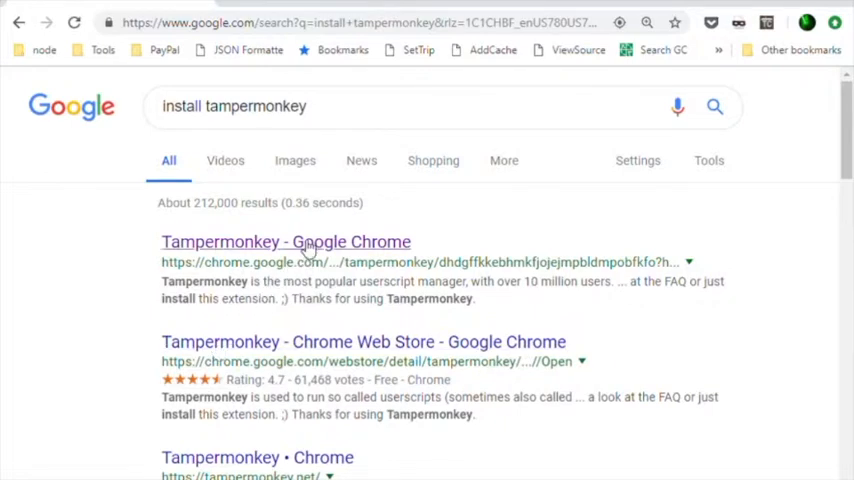
# Open the Tampermonkey Chrome Web Store listing from the Google search results
pyautogui.click(285, 241)
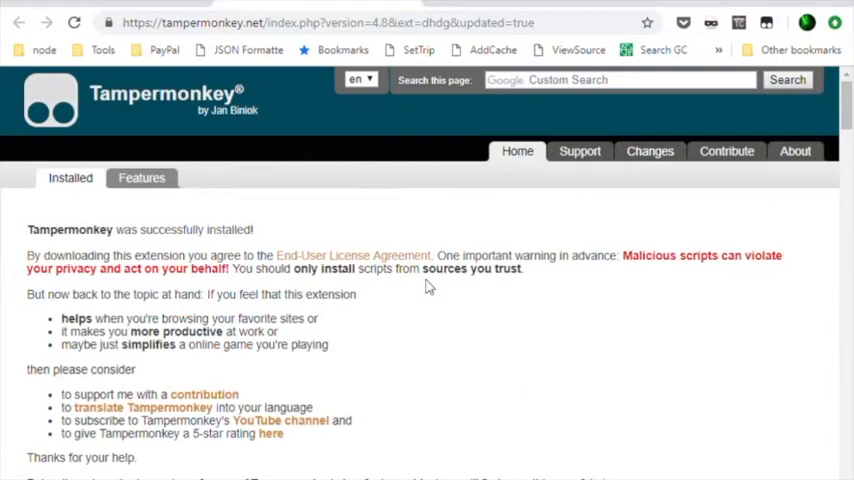
# Scroll the Tampermonkey installed page to read its welcome and key-features text
pyautogui.scroll(-3)
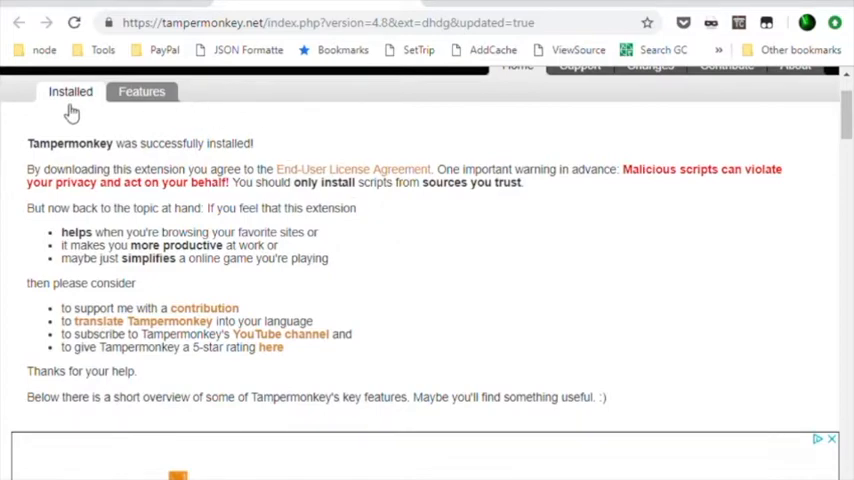
pyautogui.moveTo(507, 233)
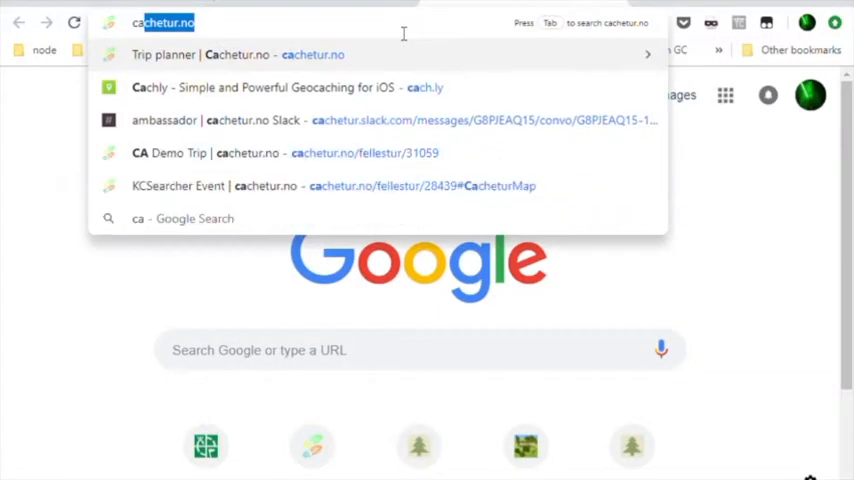
# Load cachetur.no and expand its navigation menu to show the Tools dropdown
pyautogui.write('cachetur.no')
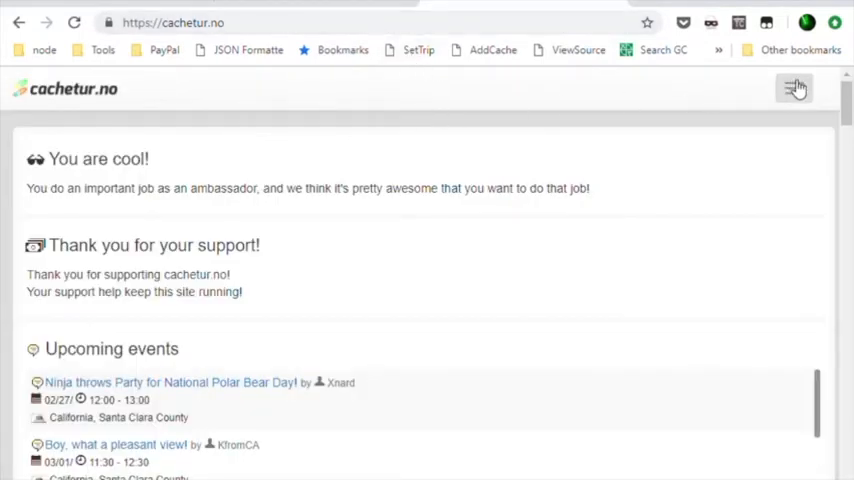
pyautogui.click(794, 88)
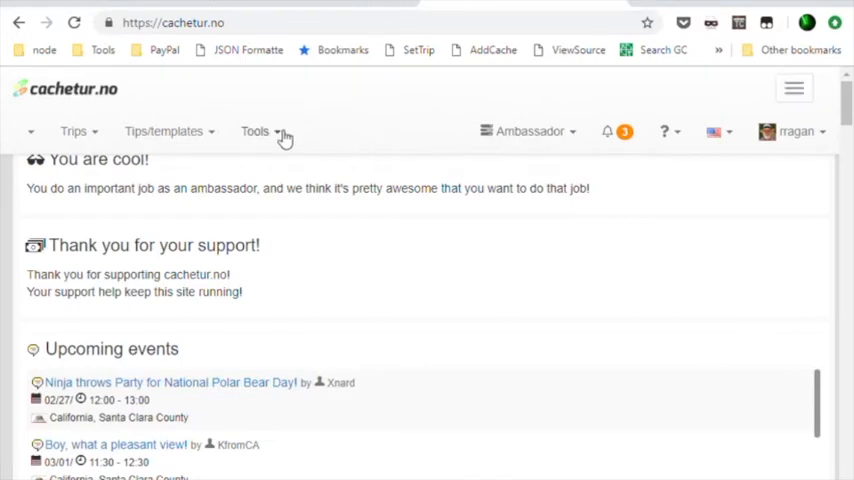
pyautogui.click(256, 131)
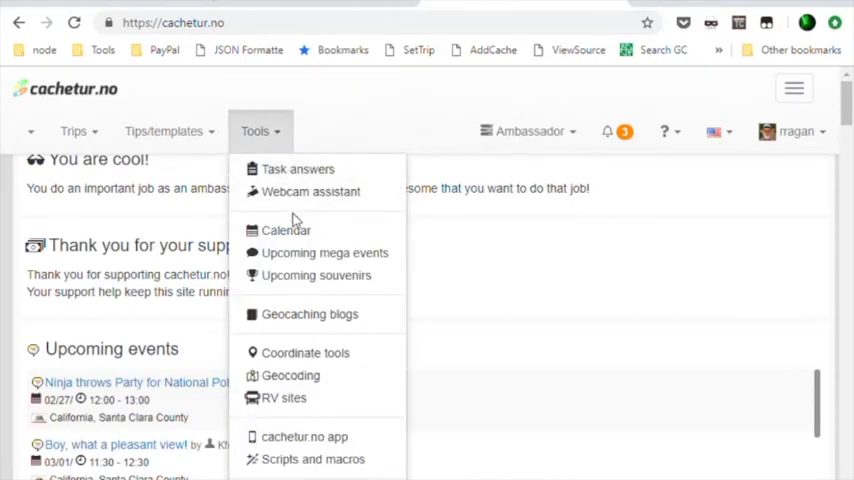
pyautogui.moveTo(330, 465)
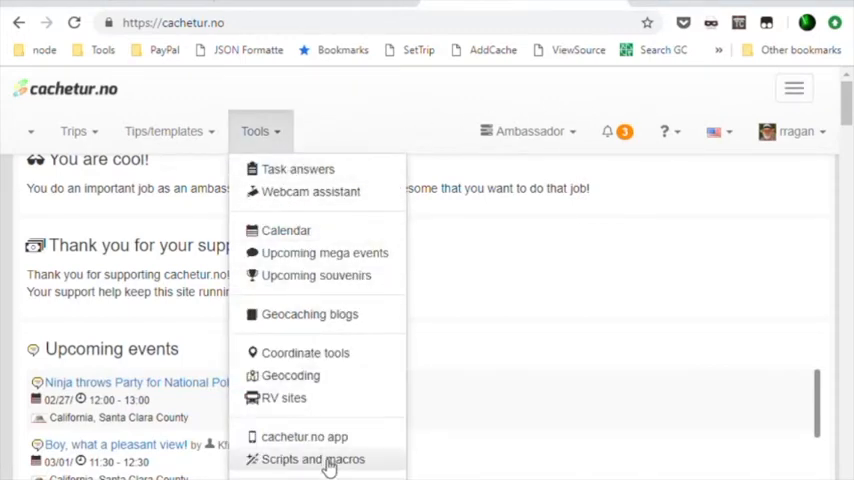
# Go to Scripts and macros and open The Cachetur Assistant's details page
pyautogui.click(313, 459)
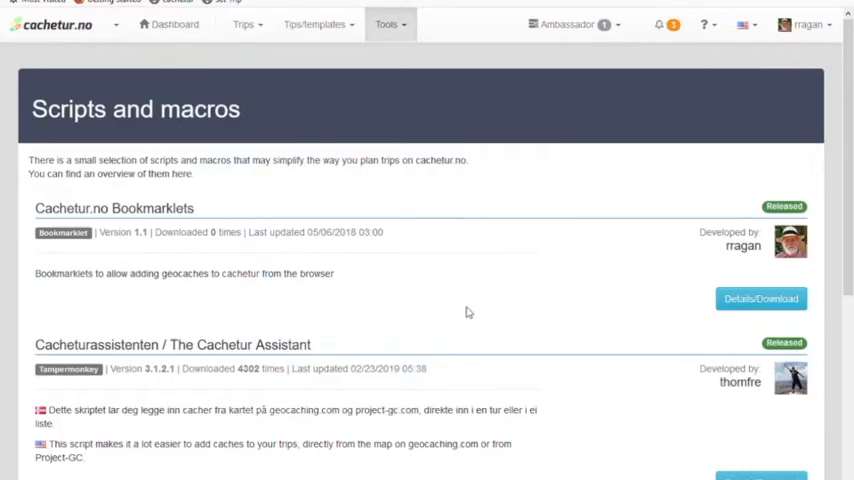
pyautogui.scroll(-3)
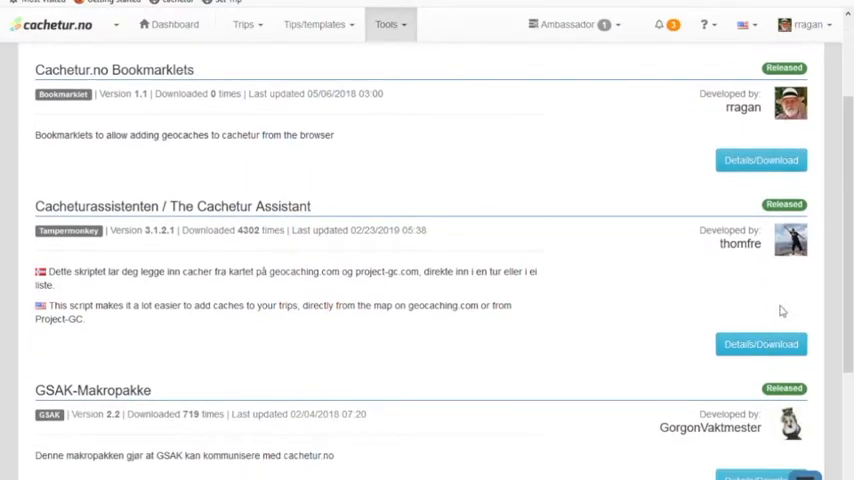
pyautogui.moveTo(546, 338)
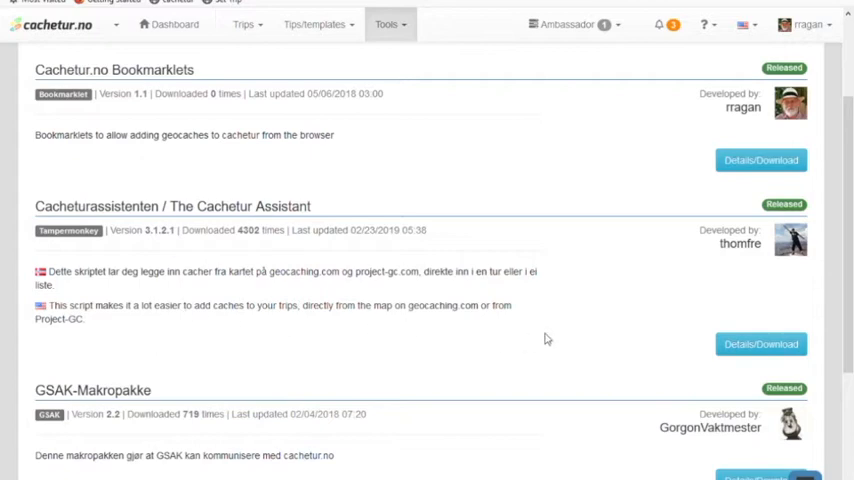
pyautogui.click(760, 344)
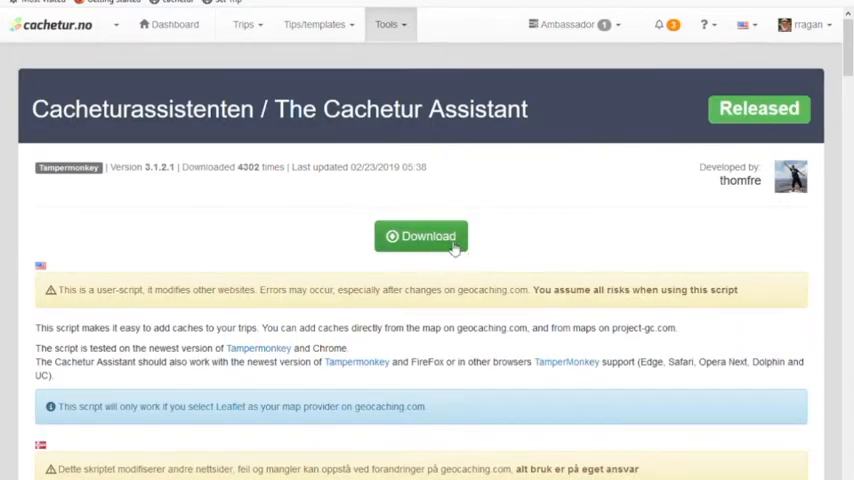
# Download The Cachetur Assistant and install it in Tampermonkey
pyautogui.click(421, 236)
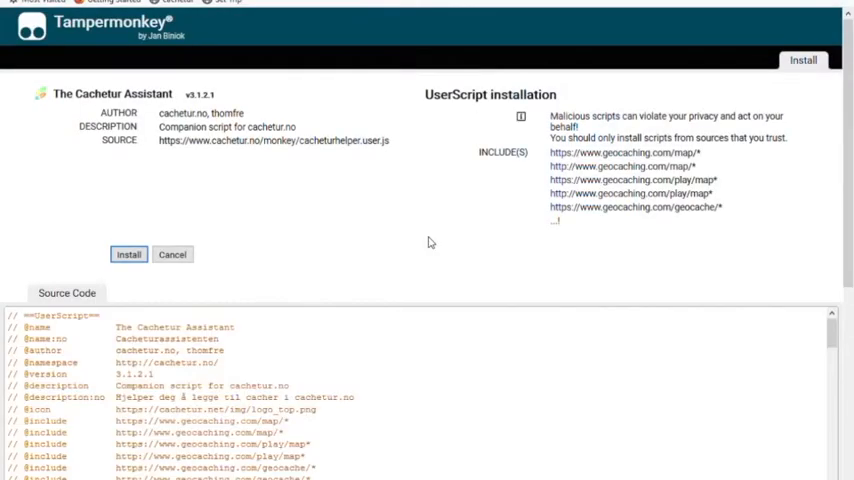
pyautogui.moveTo(128, 181)
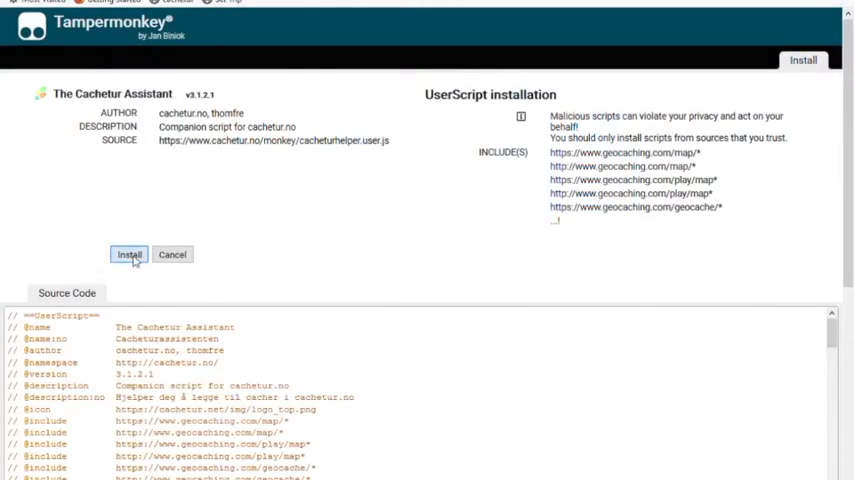
pyautogui.click(129, 254)
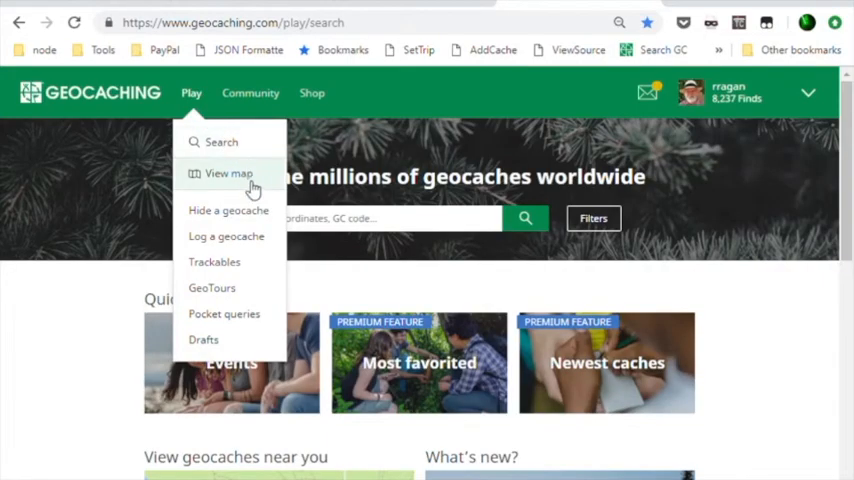
# Open the geocache map, then the Set Map Preferences dialog
pyautogui.click(228, 173)
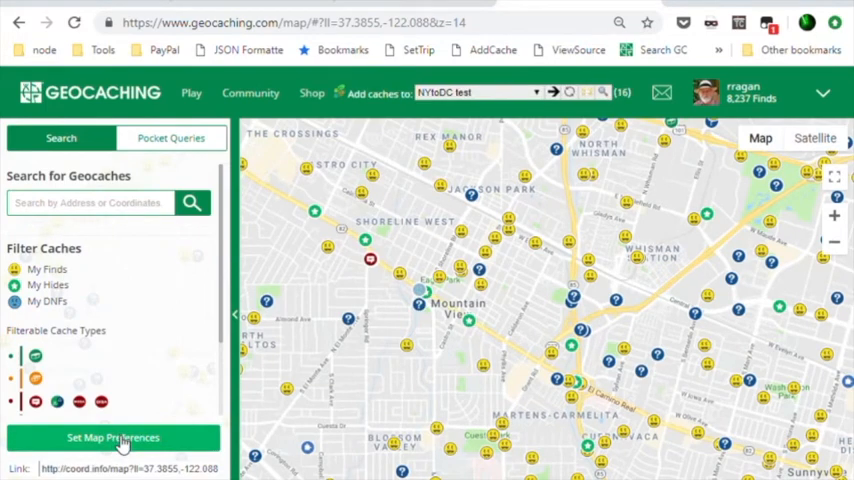
pyautogui.click(113, 437)
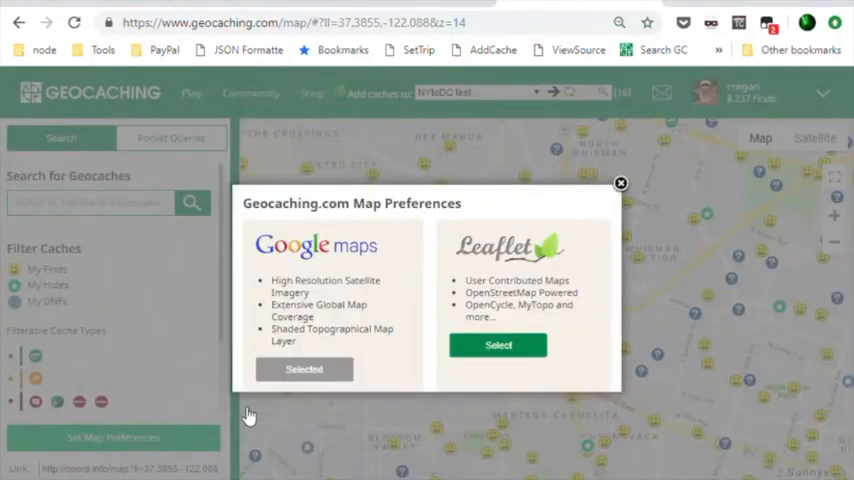